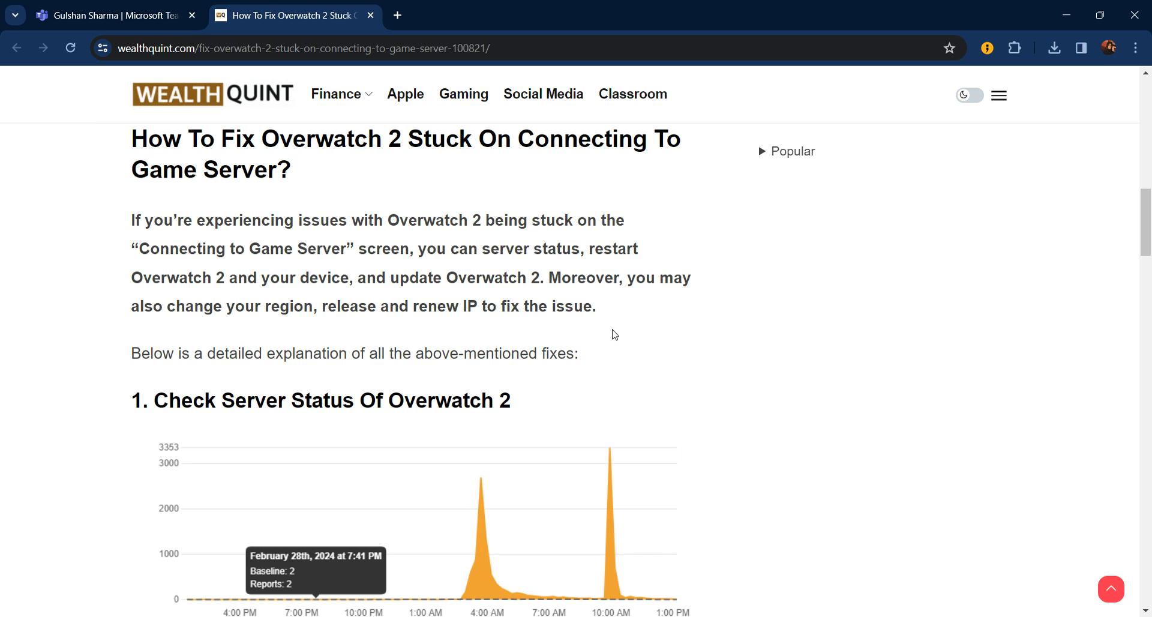
Scroll past the intro and server-status fix 1 to the '2. Restart Overwatch 2 And Your Device' heading.
scroll(down, 3)
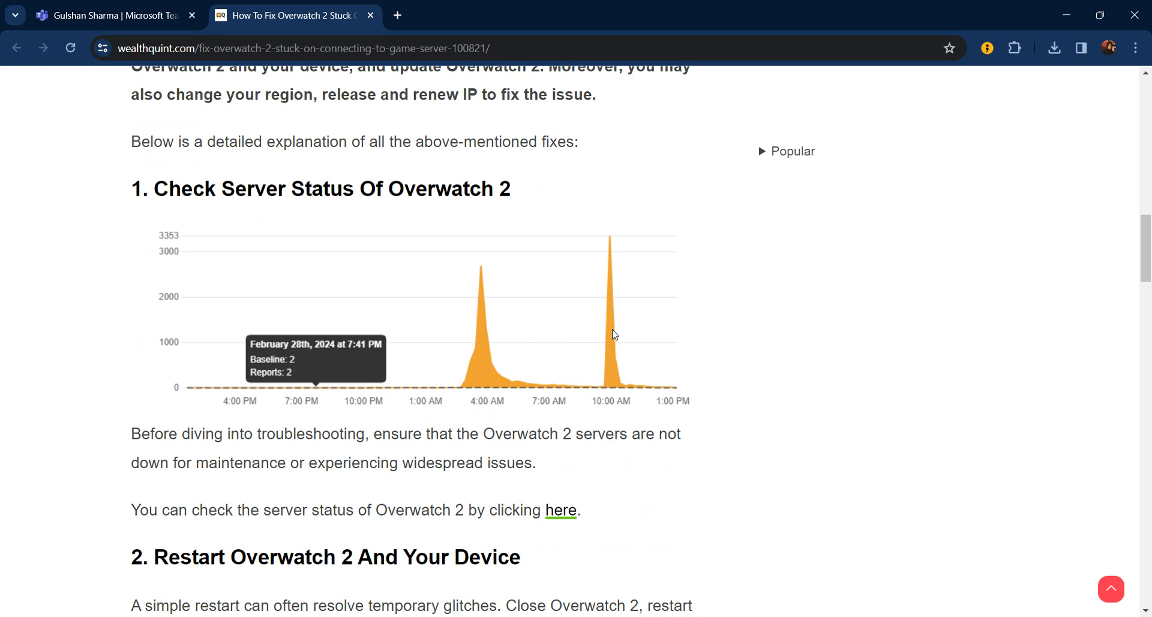
scroll(down, 3)
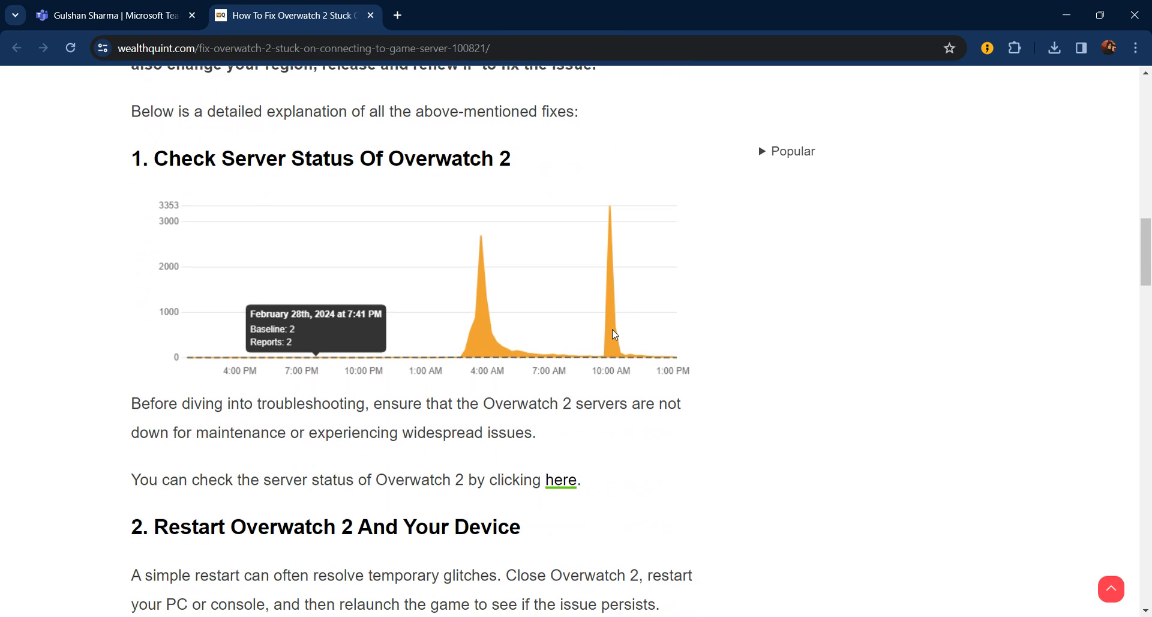
scroll(down, 3)
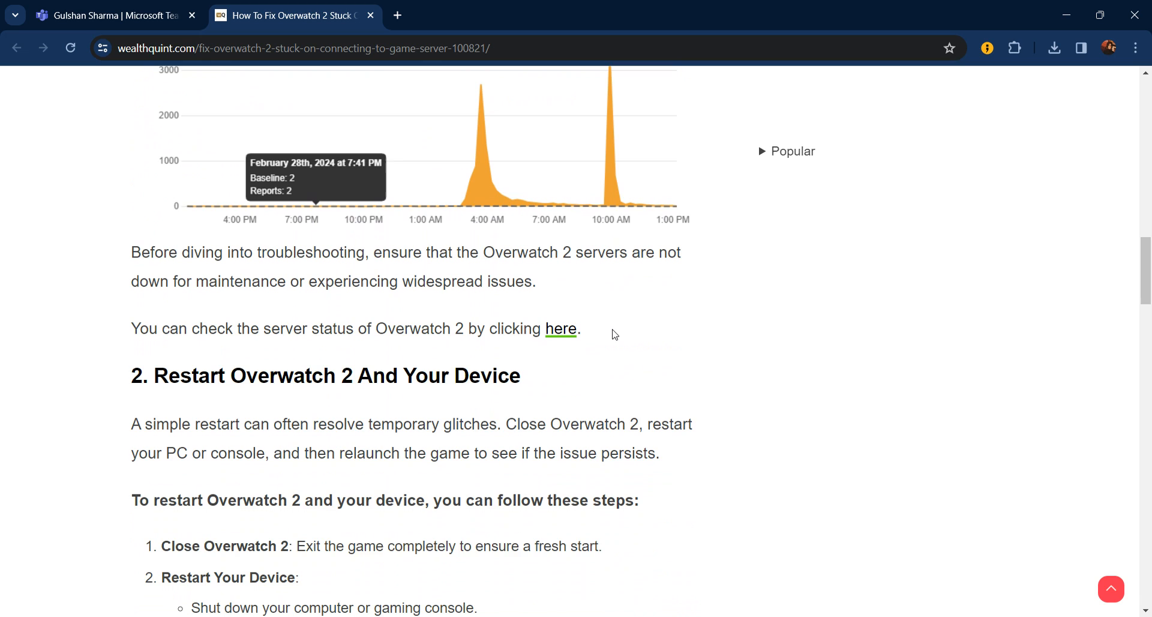
Scroll through the restart steps and fix 3 'Update Overwatch 2' to the Change Your Region heading.
scroll(down, 3)
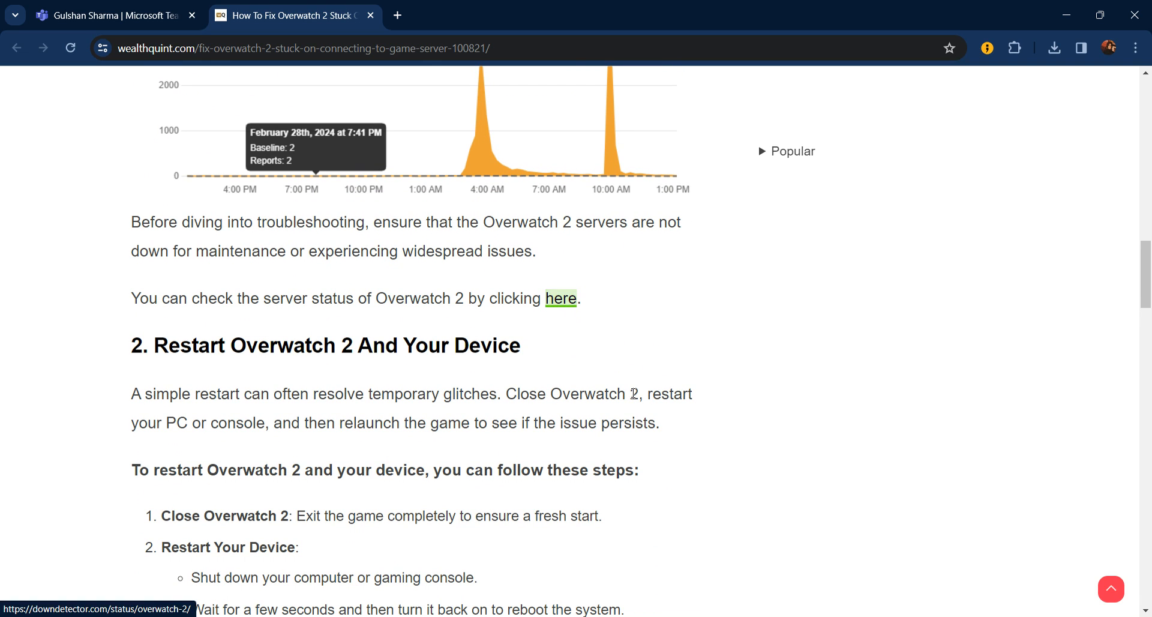
scroll(down, 3)
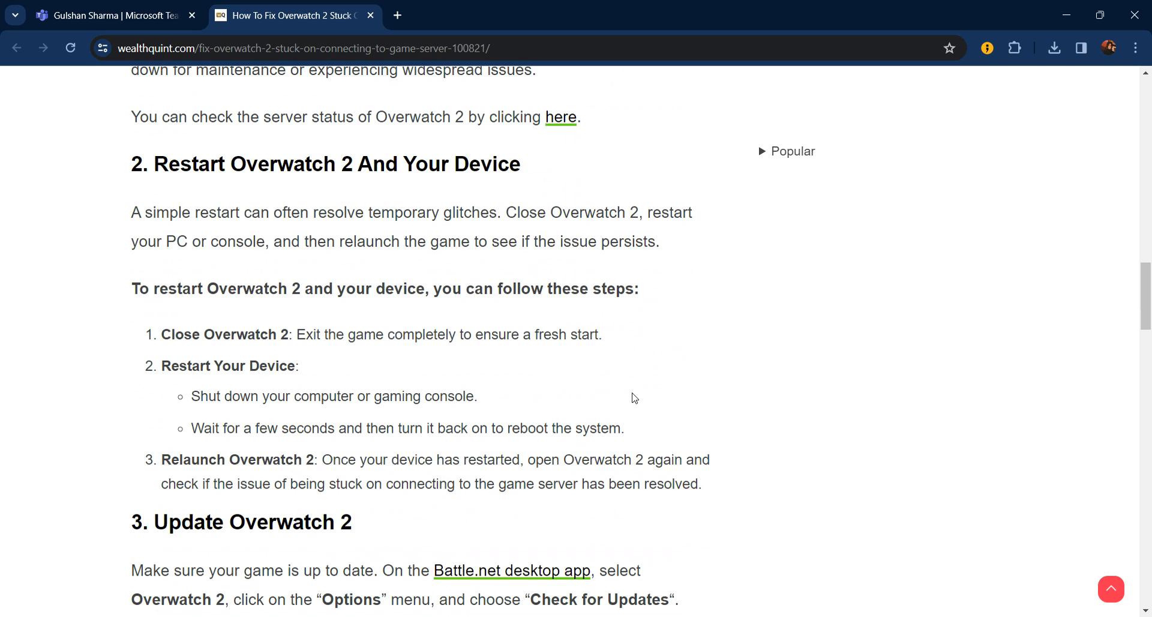
scroll(down, 3)
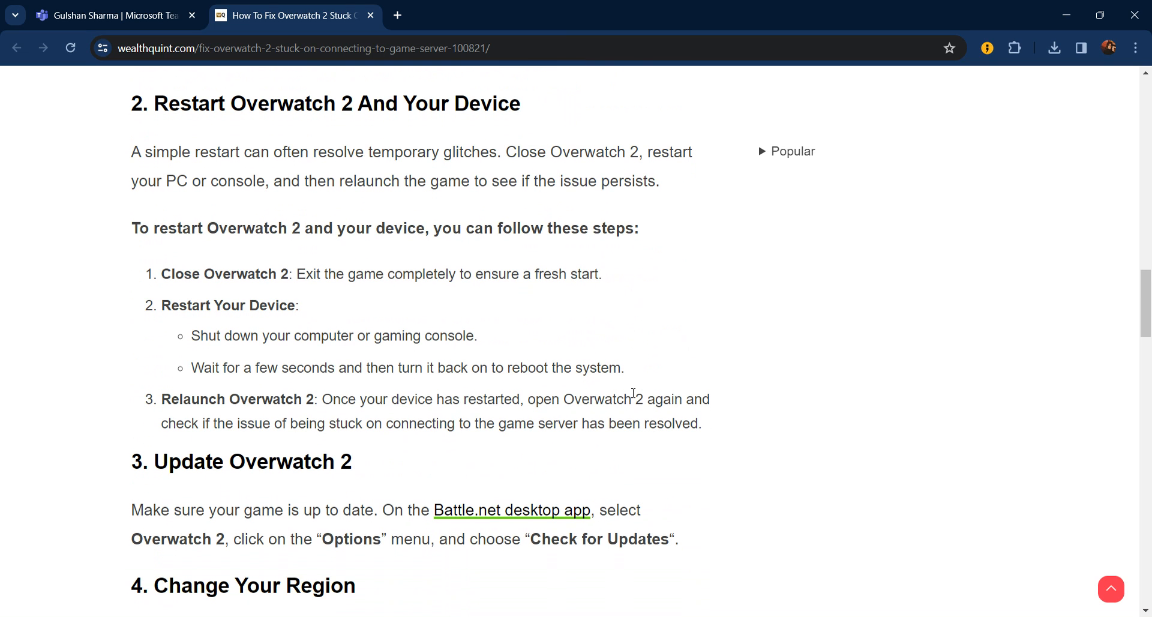
scroll(down, 3)
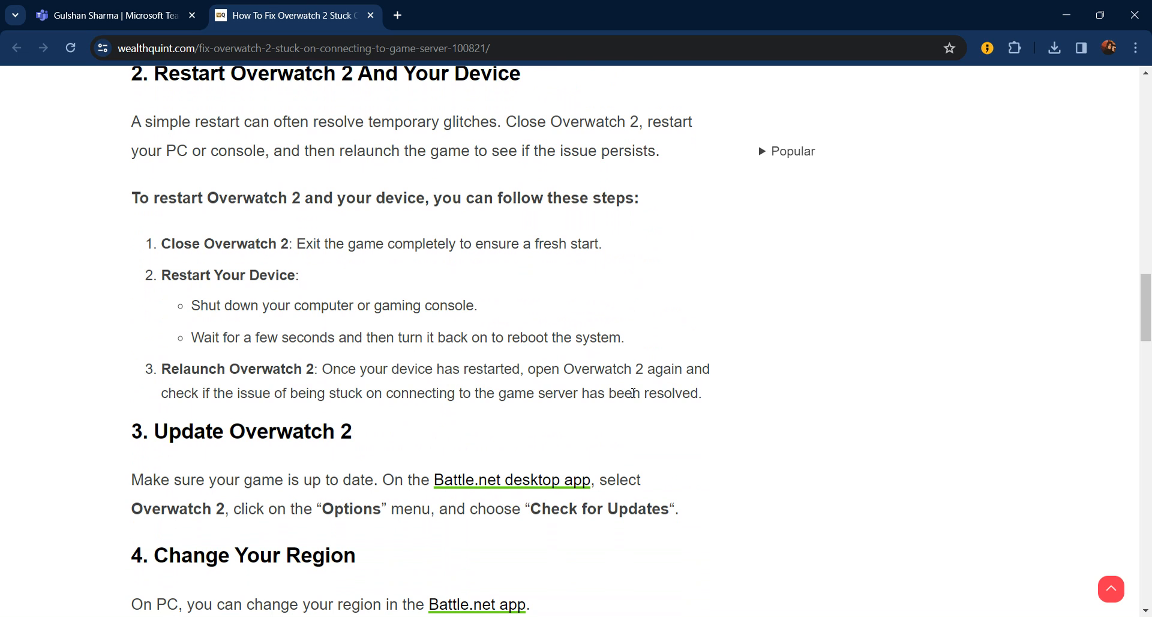
Scroll through fix 4 Change Your Region and fix 5 Release/Renew IP, Flush DNS to the section 6 heading.
scroll(down, 3)
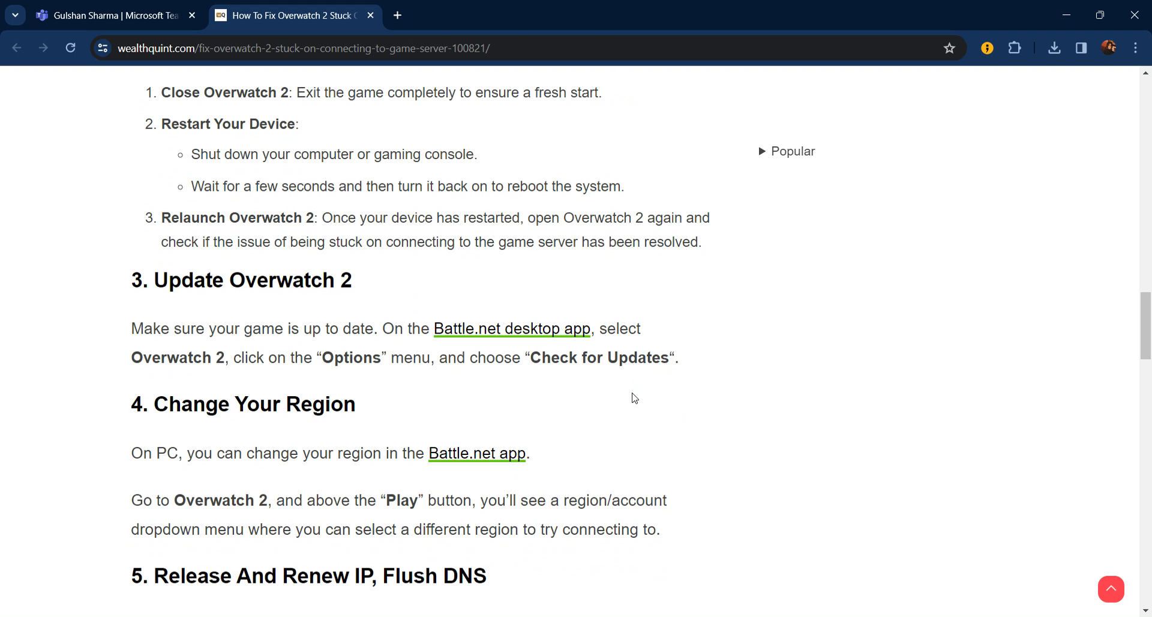
scroll(down, 3)
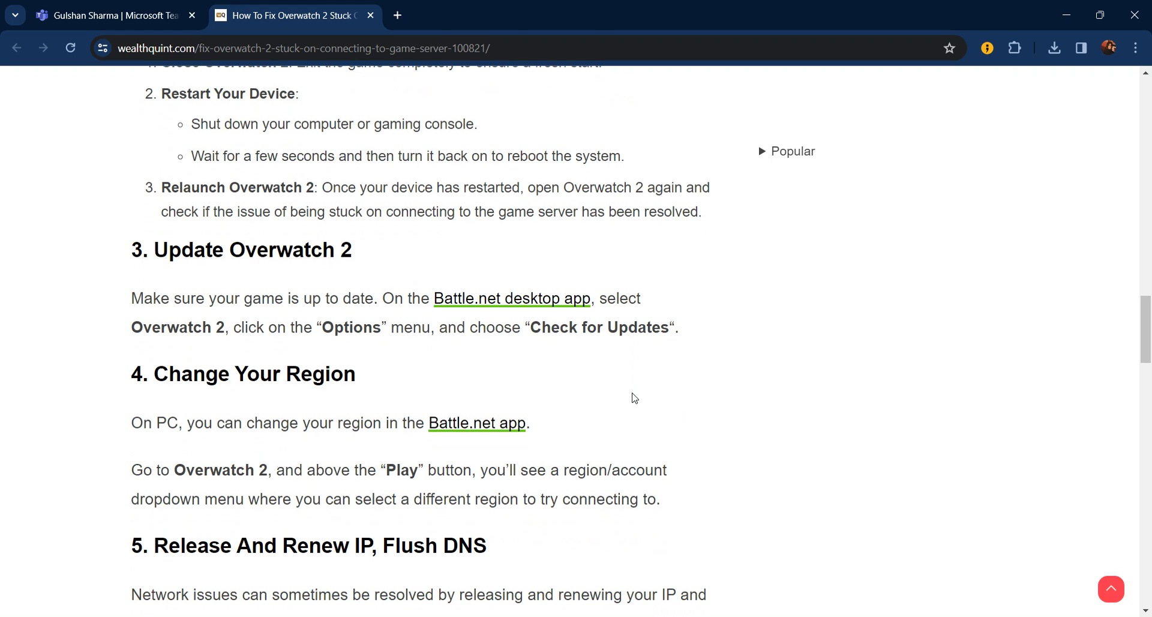
scroll(down, 3)
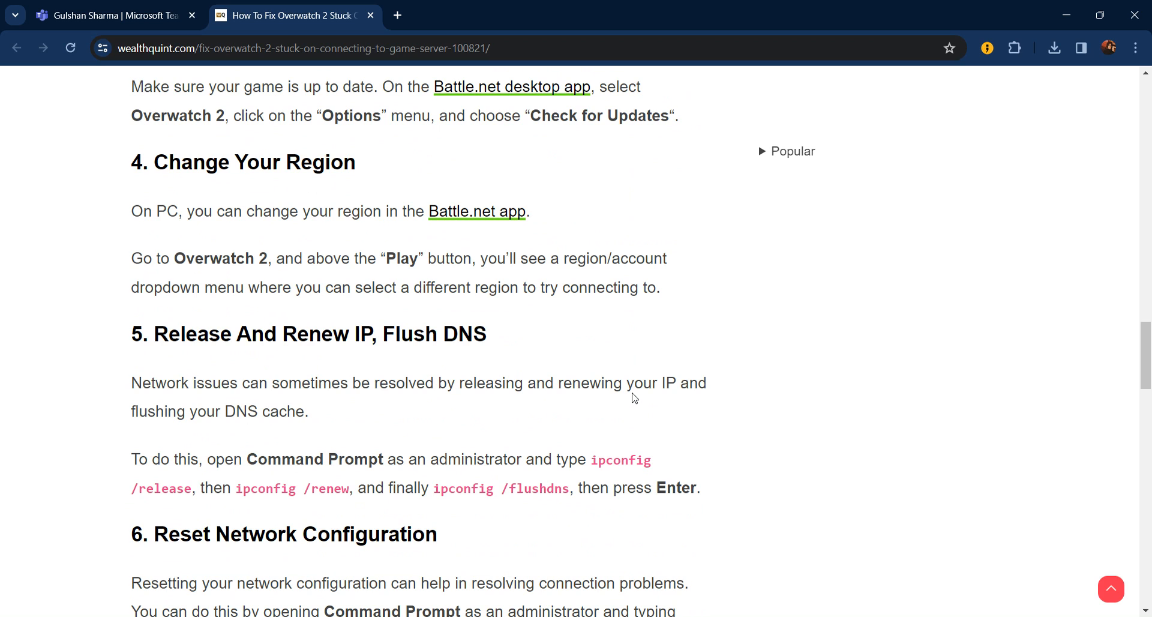
Review the ipconfig commands in fix 5, selecting the ipconfig /renew command text.
scroll(down, 3)
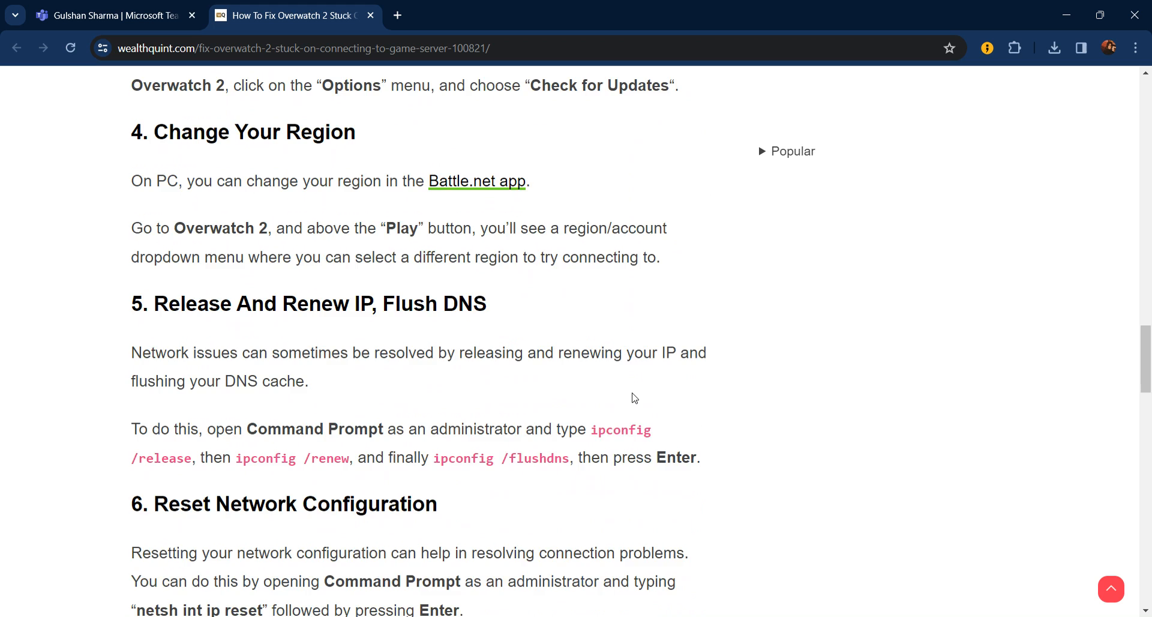
scroll(down, 3)
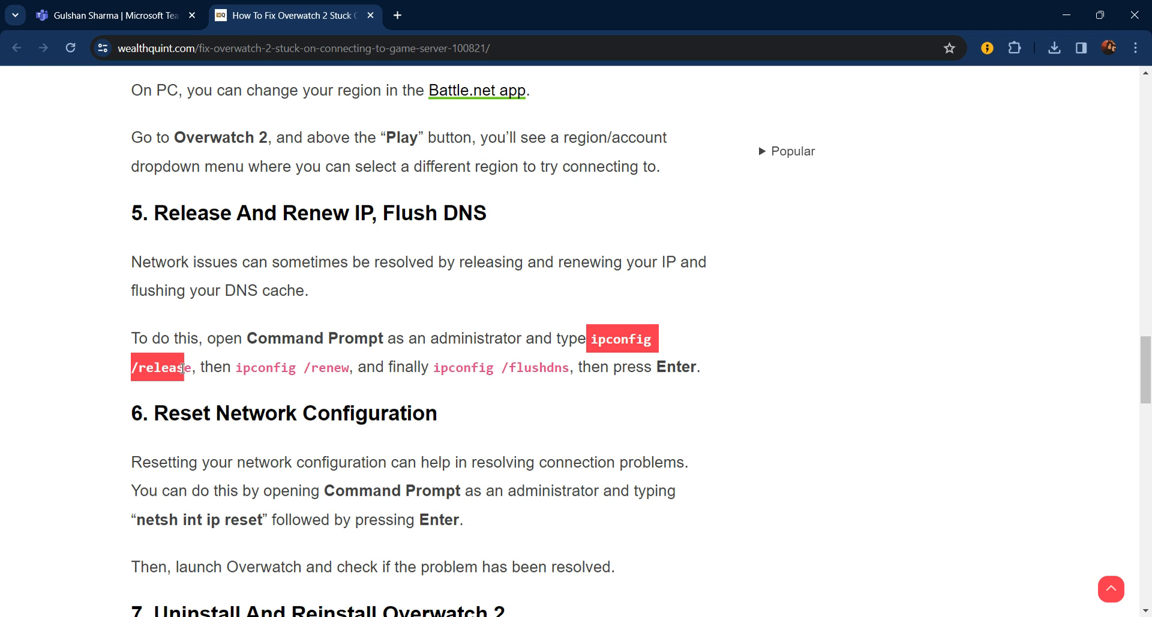
click(242, 368)
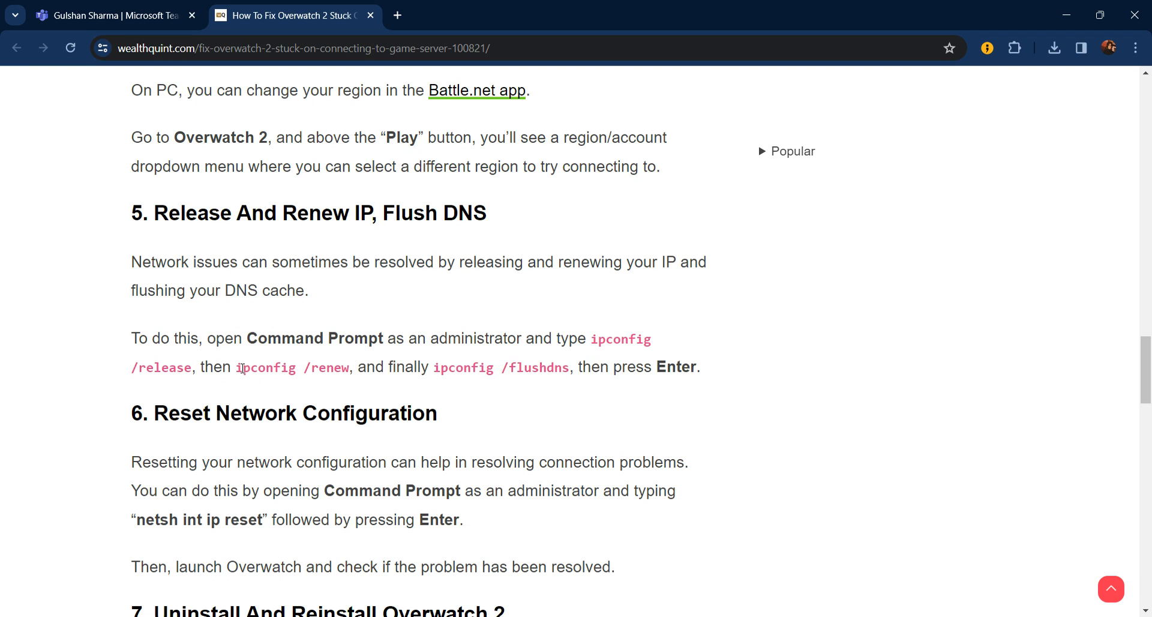
double_click(264, 367)
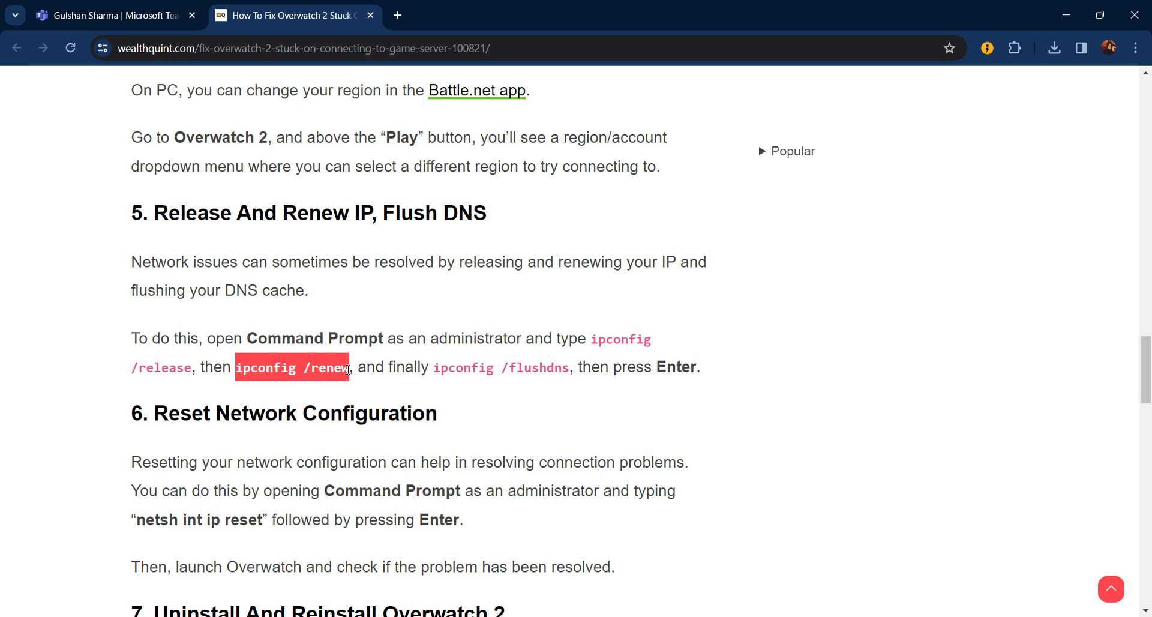
mouse_move(430, 368)
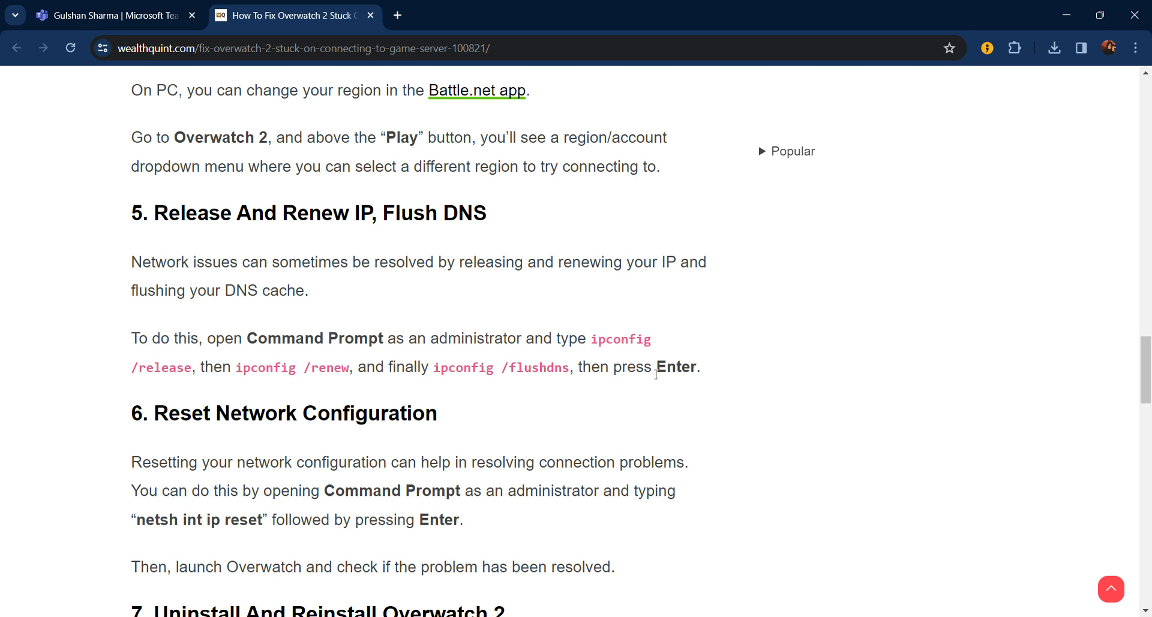
Scroll through fix 6 Reset Network Configuration to the '7. Uninstall And Reinstall Overwatch 2' heading.
scroll(down, 3)
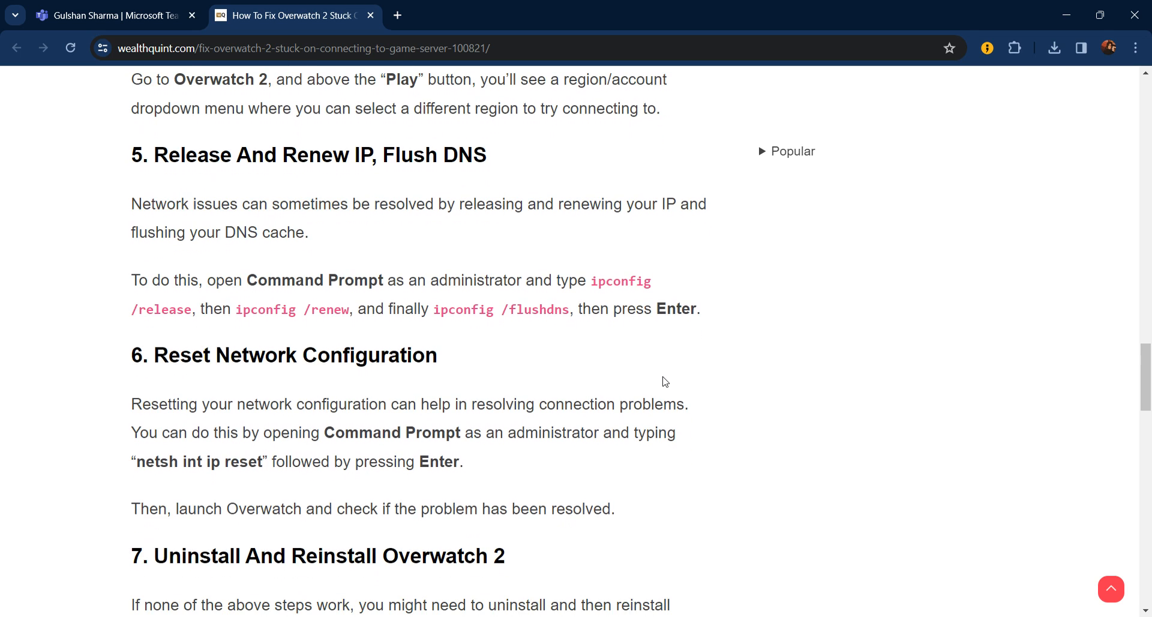
scroll(down, 3)
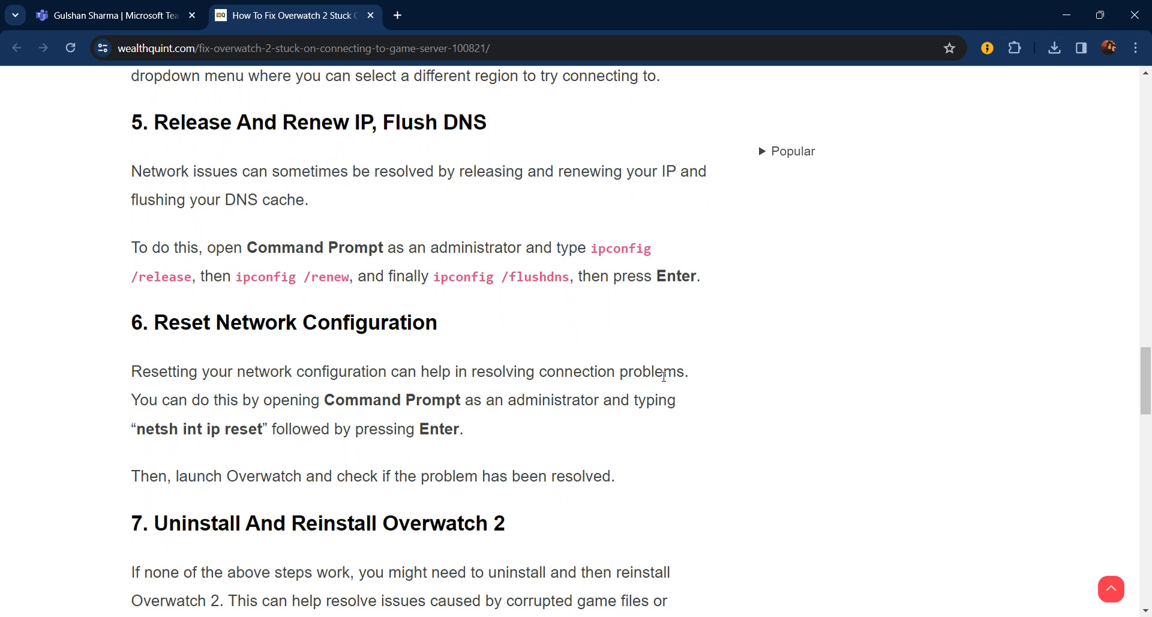
Scroll through the Windows and Battle.net uninstall methods, highlighting step text, down to the Reinstall heading.
scroll(down, 3)
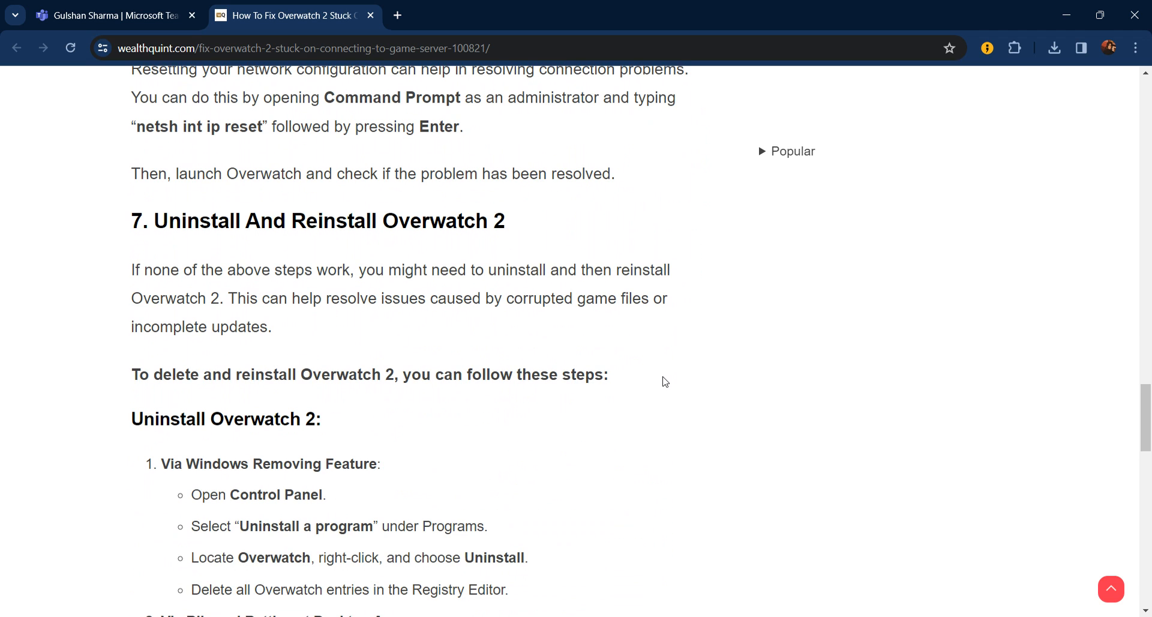
scroll(down, 3)
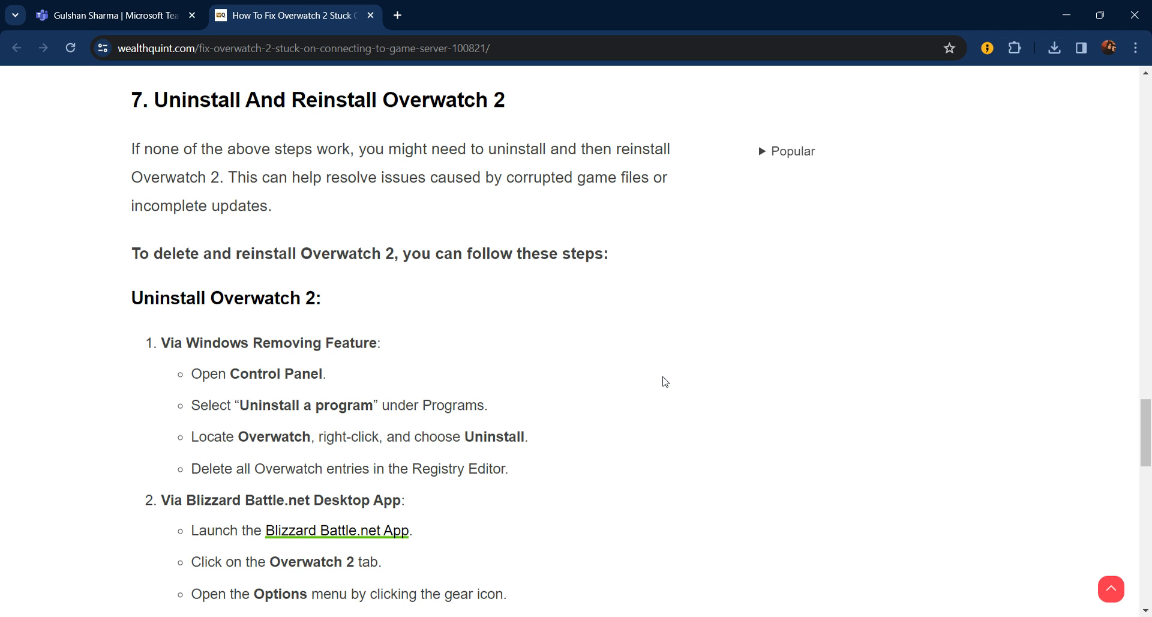
scroll(down, 3)
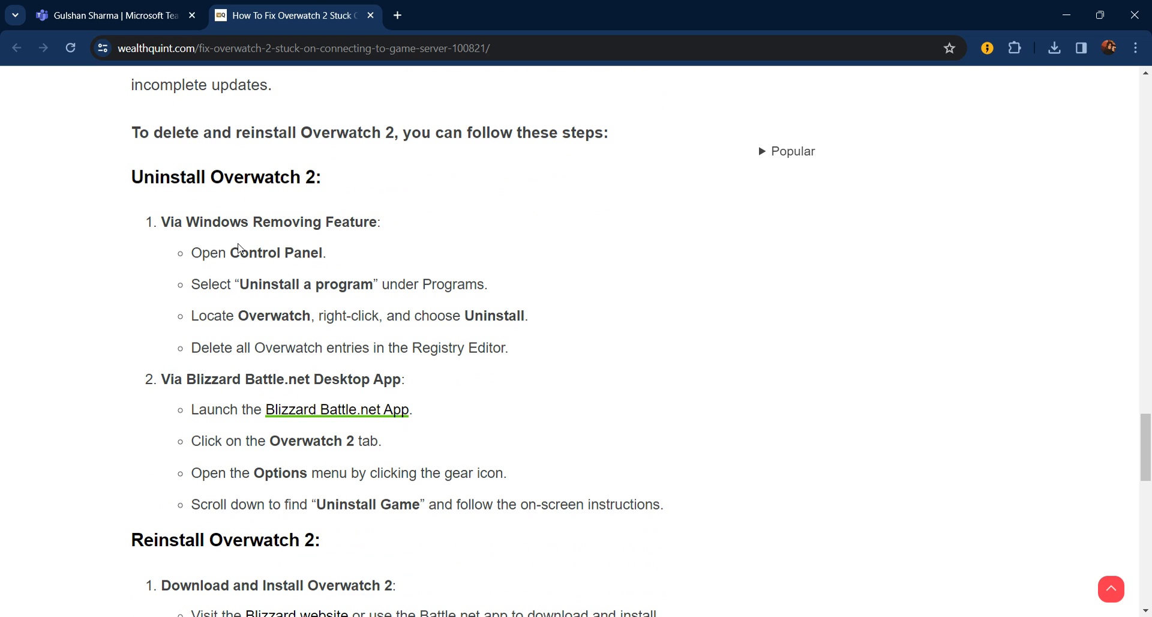
drag(170, 222, 285, 222)
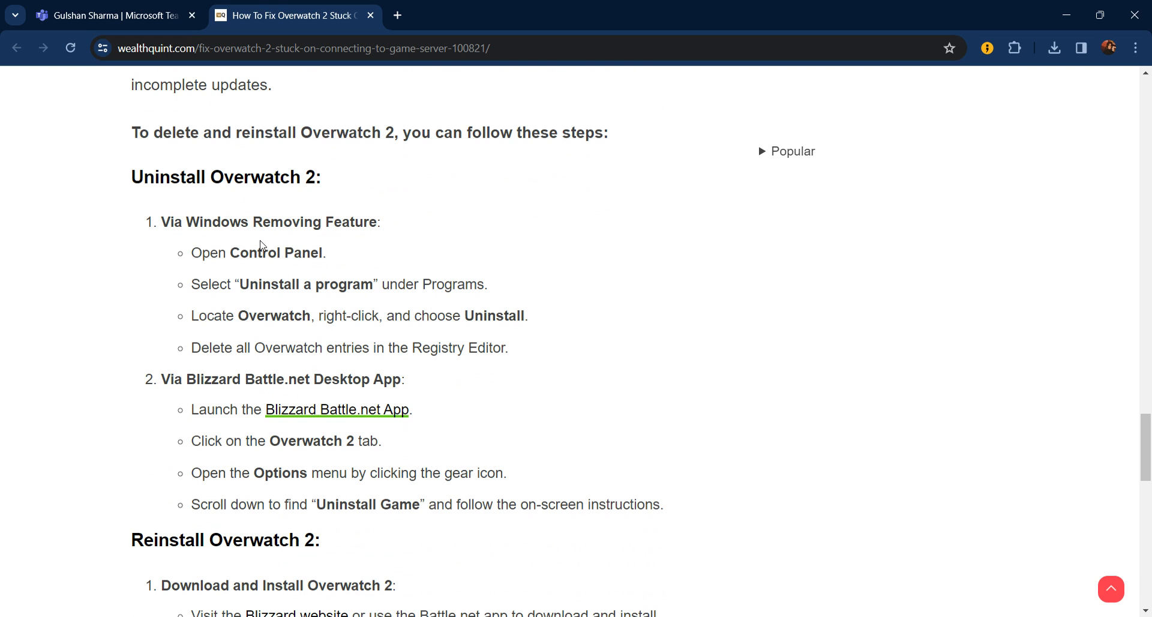
mouse_move(236, 281)
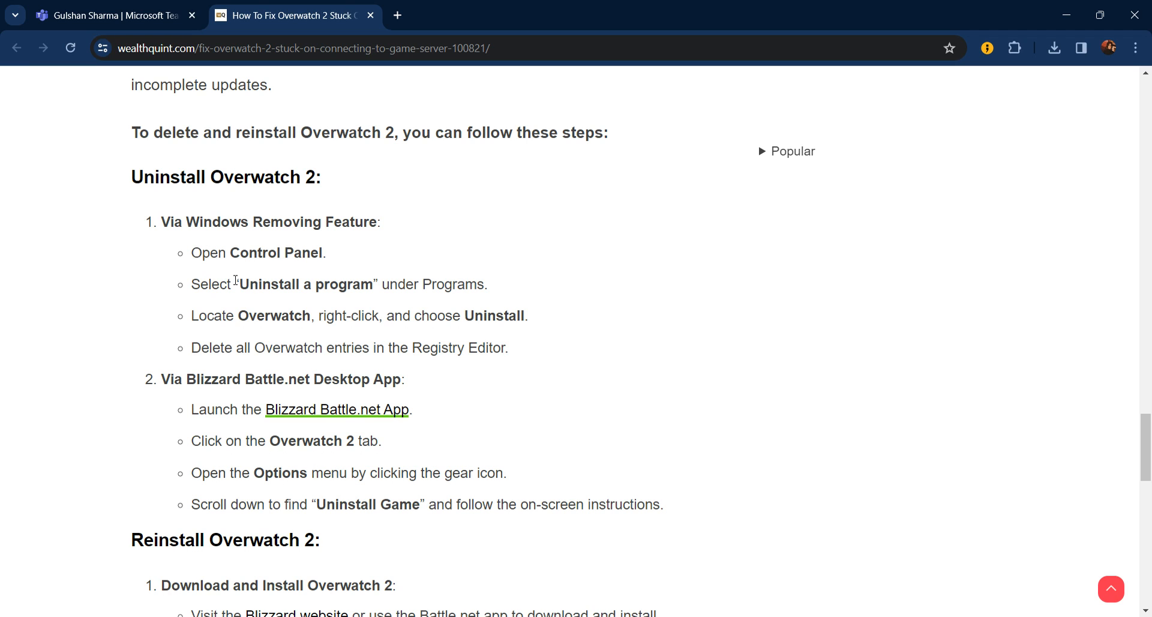
drag(162, 380, 264, 410)
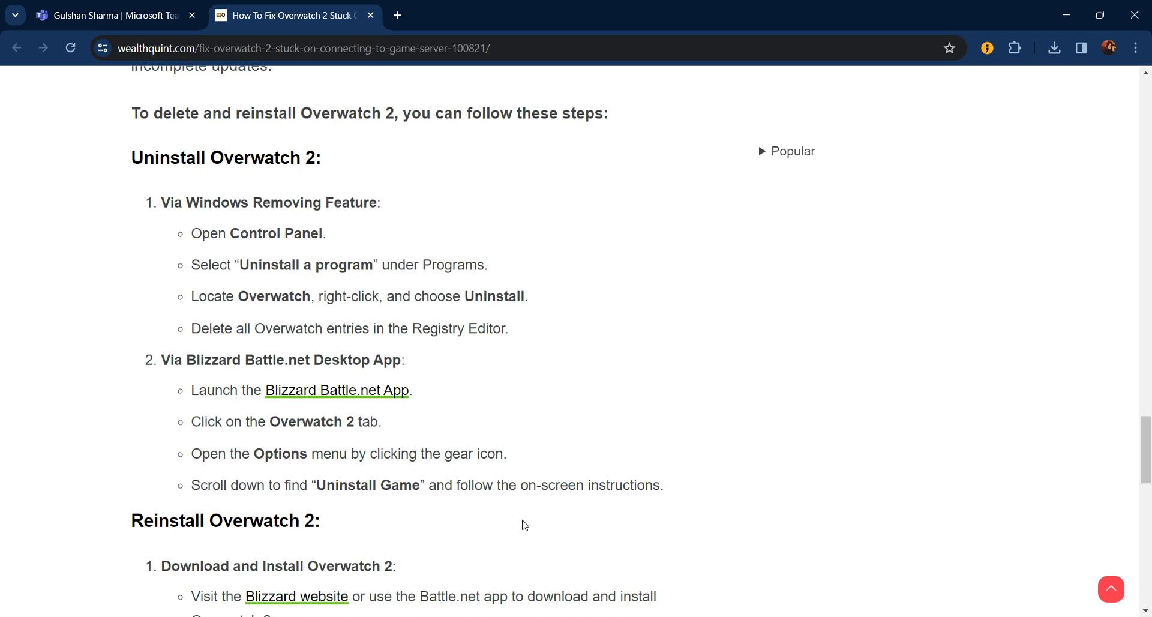
Scroll to the Reinstall Overwatch 2 steps, highlight the download-and-install step, then clear the highlight.
scroll(down, 3)
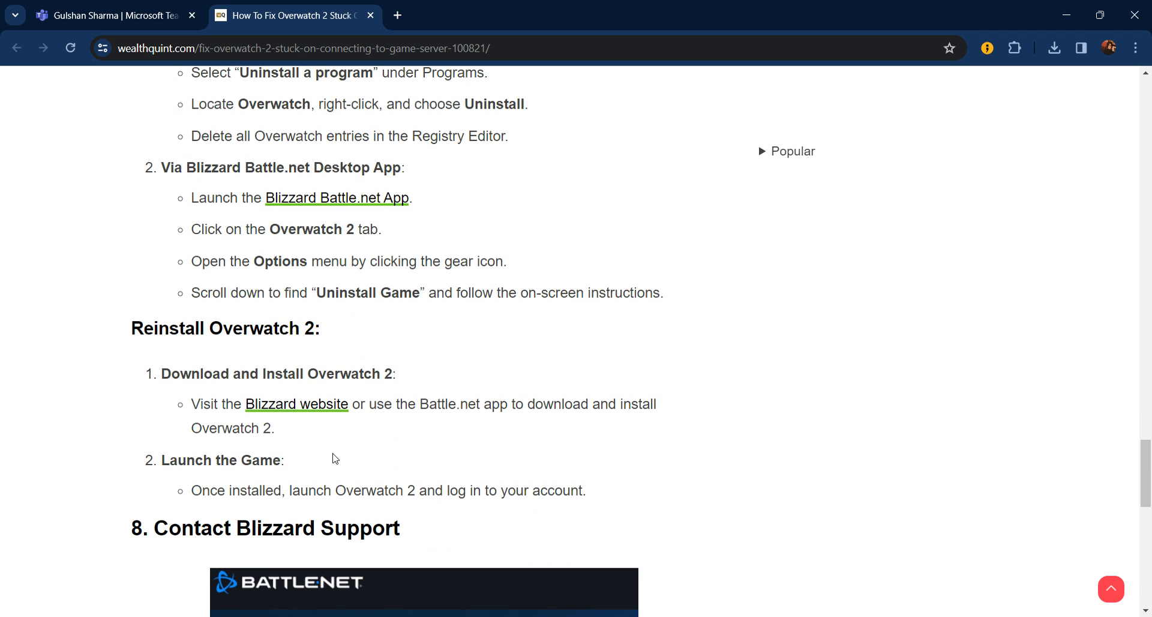
mouse_move(202, 397)
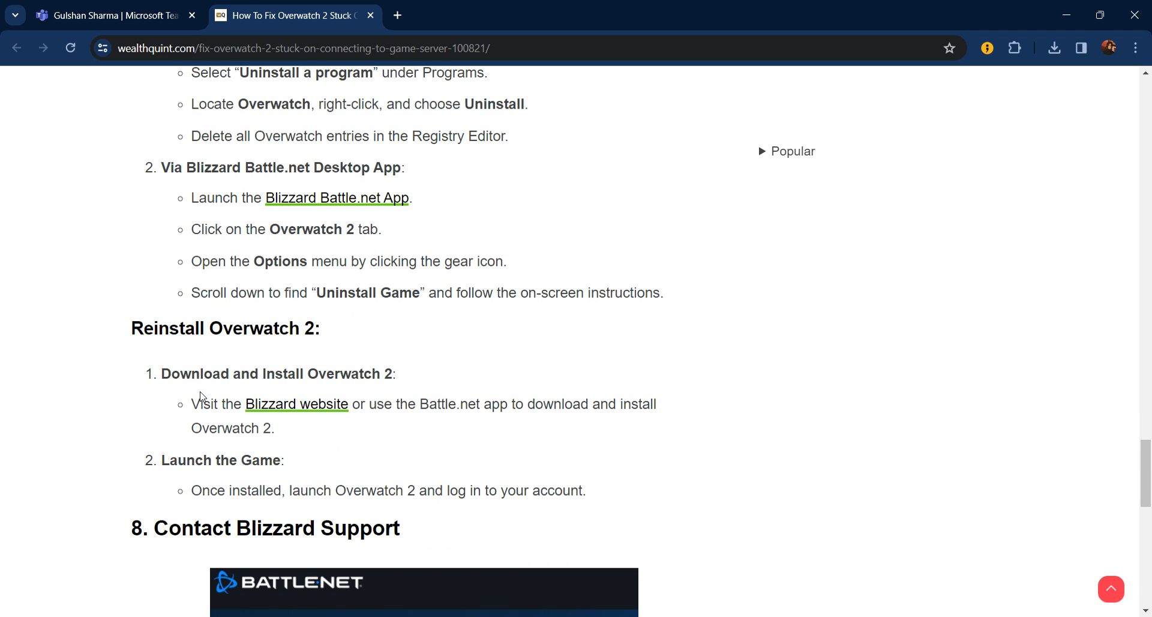
drag(161, 373, 369, 403)
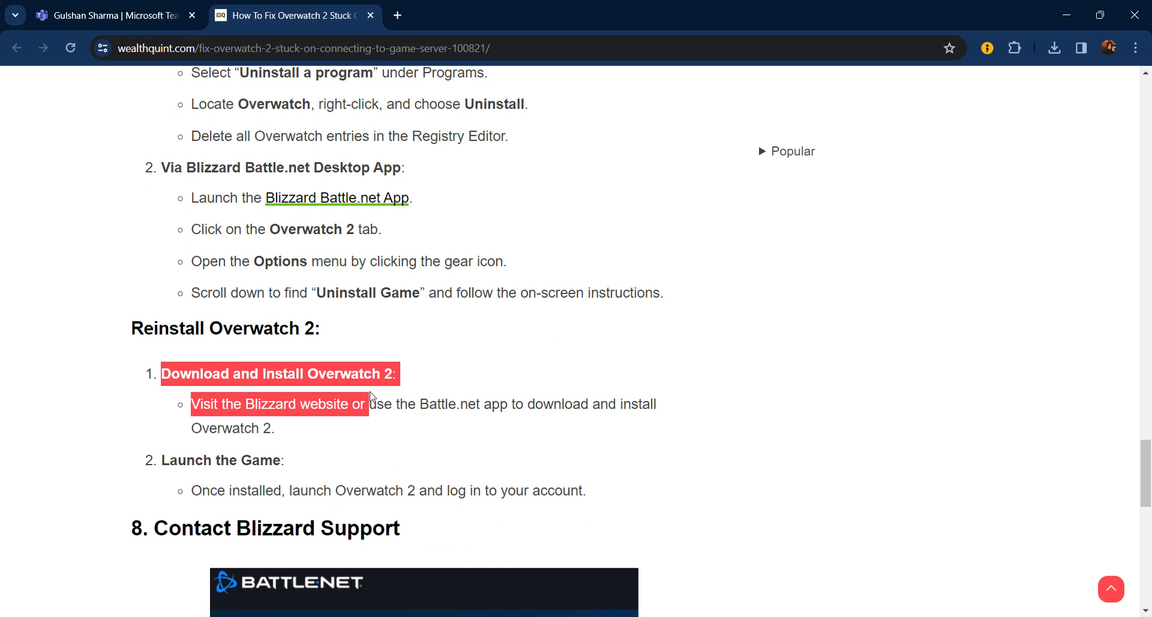
mouse_move(343, 426)
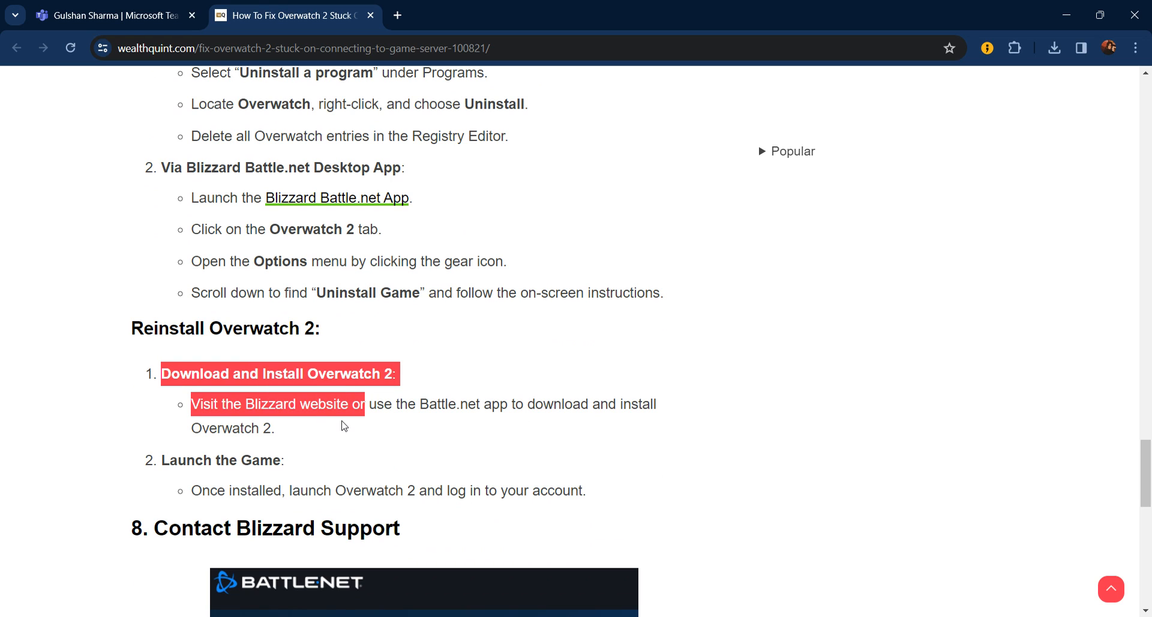
click(366, 425)
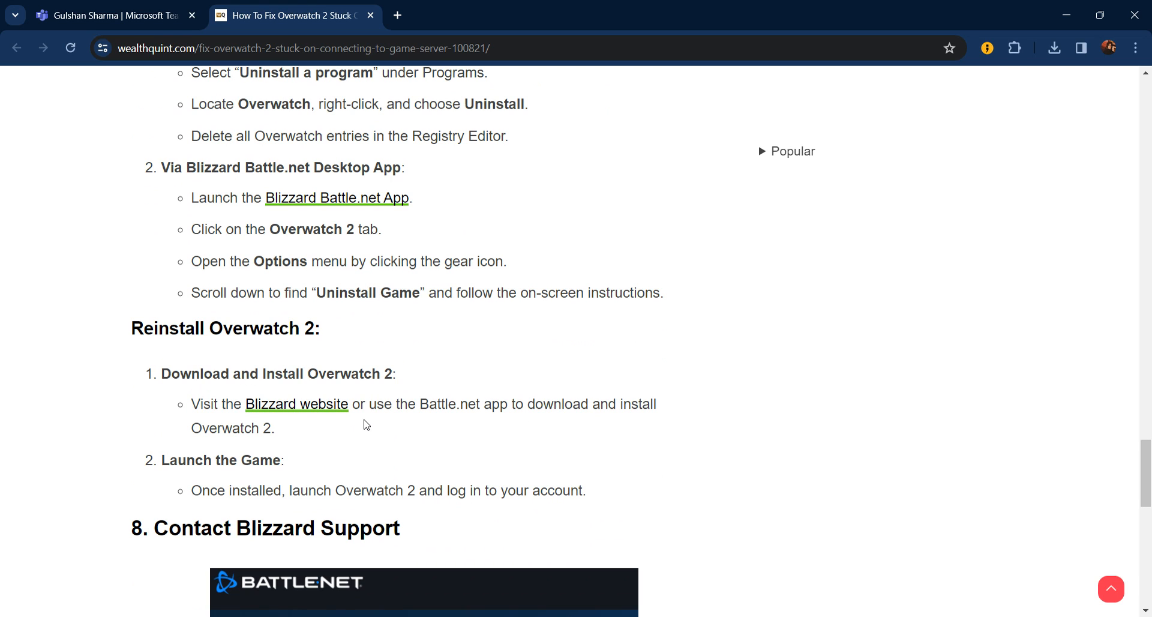
mouse_move(413, 430)
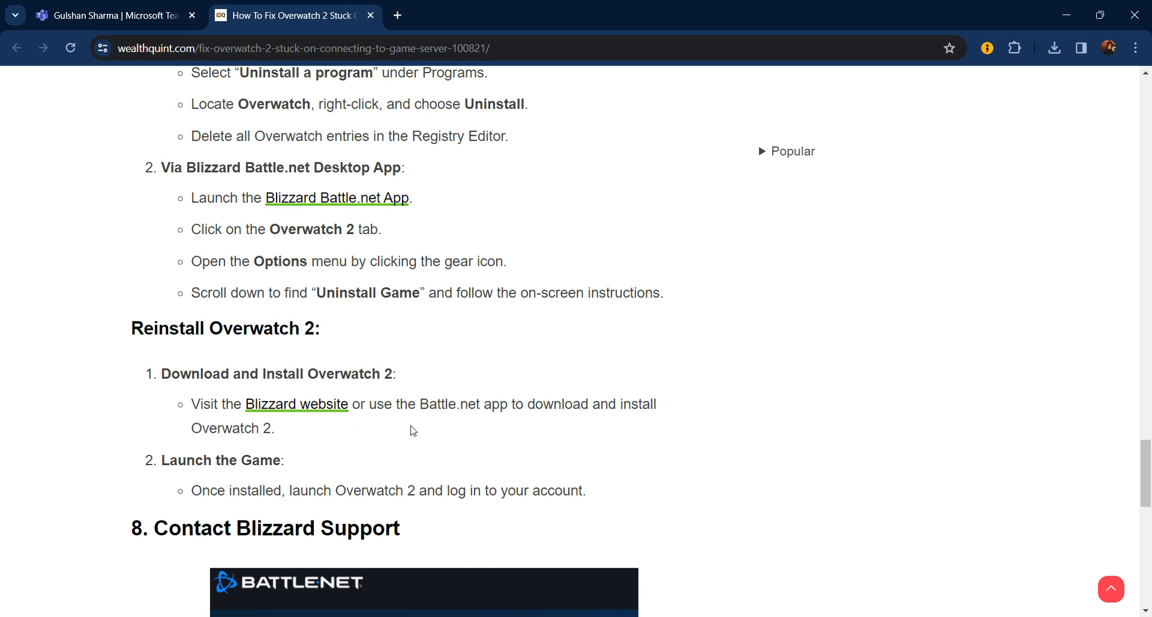
mouse_move(190, 486)
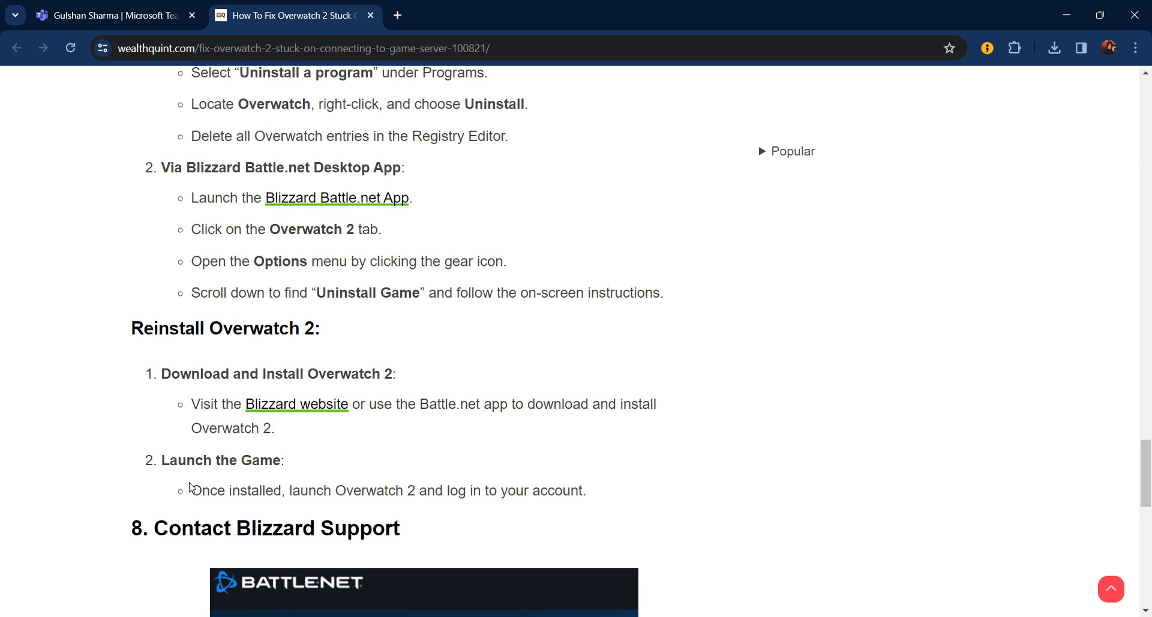
Scroll to fix 8 Contact Blizzard Support with its Battle.net support screenshot and closing advice.
scroll(down, 3)
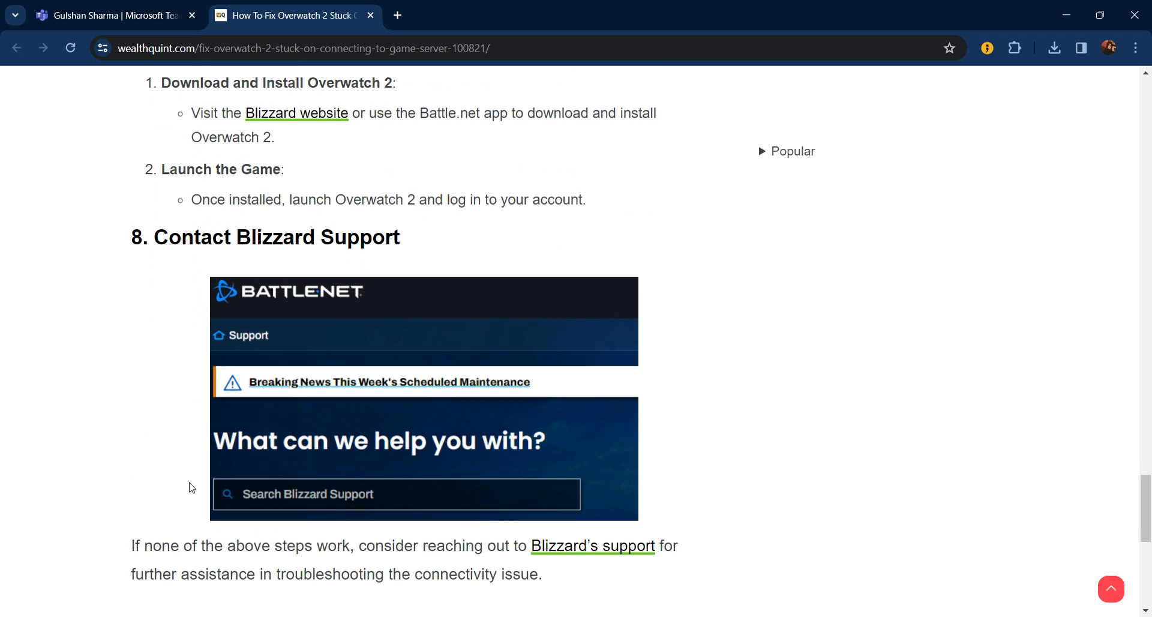
scroll(up, 3)
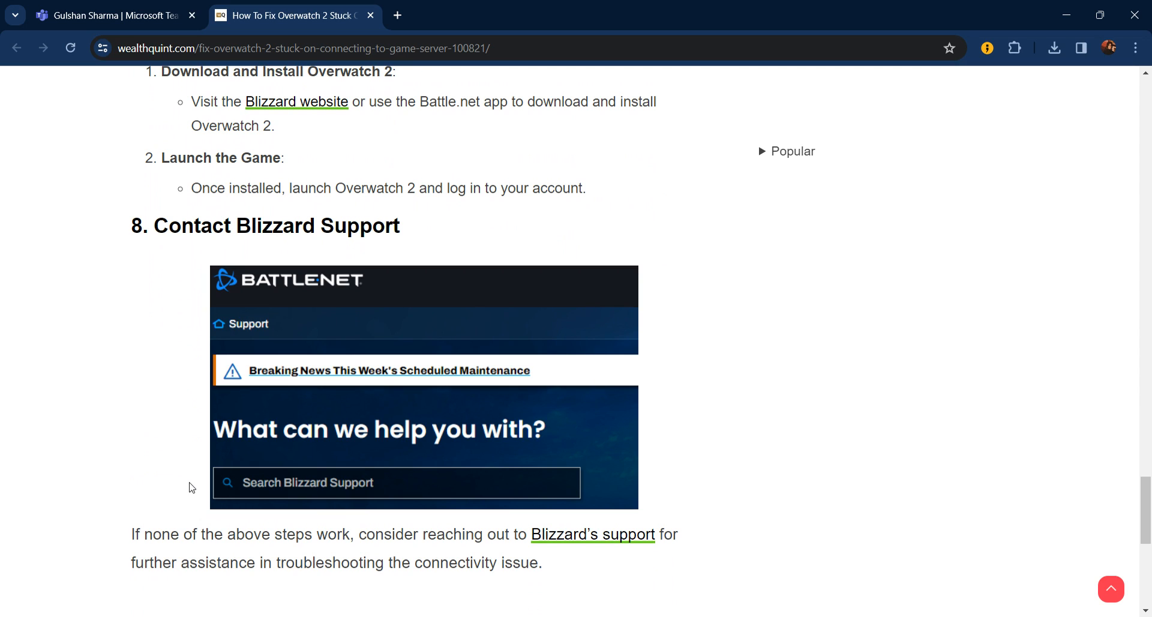
scroll(down, 3)
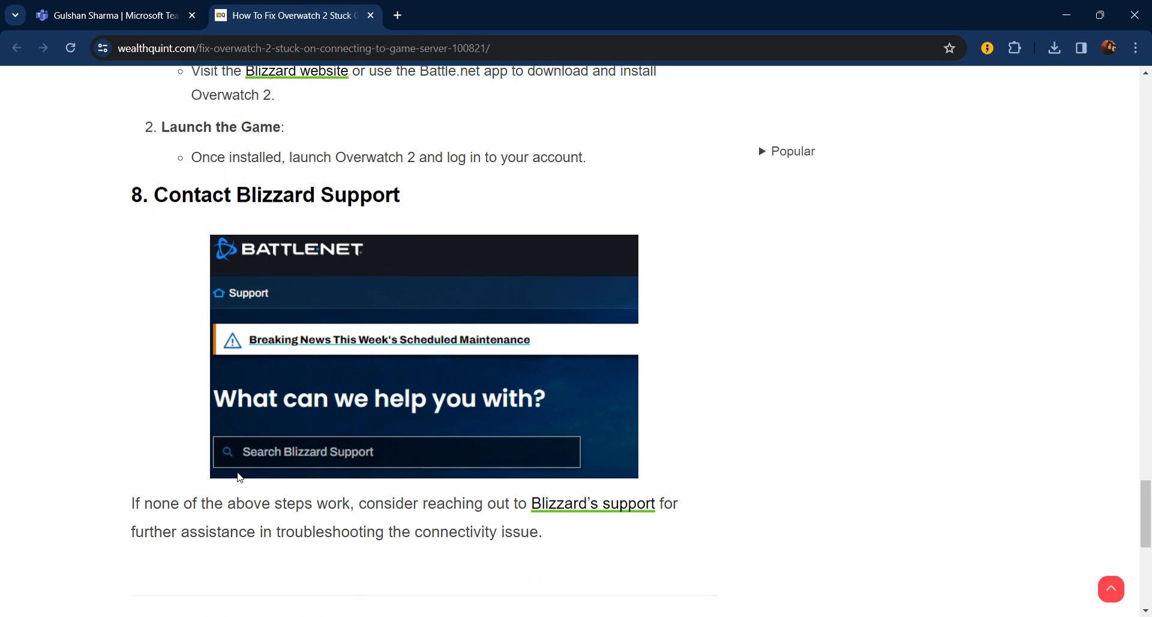
scroll(down, 3)
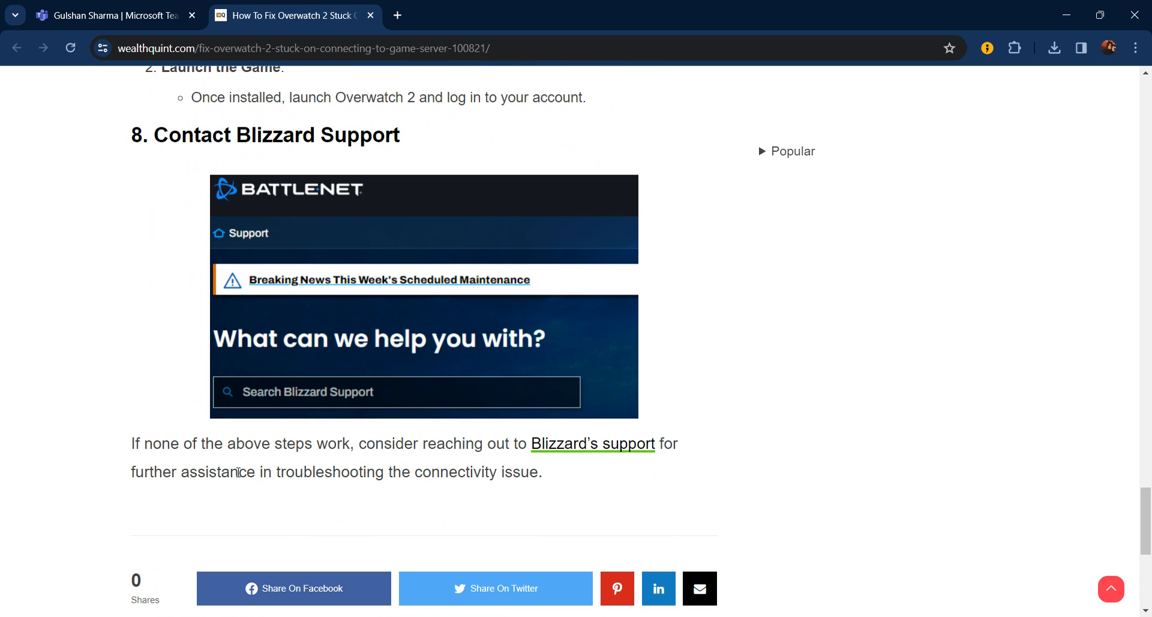
scroll(up, 3)
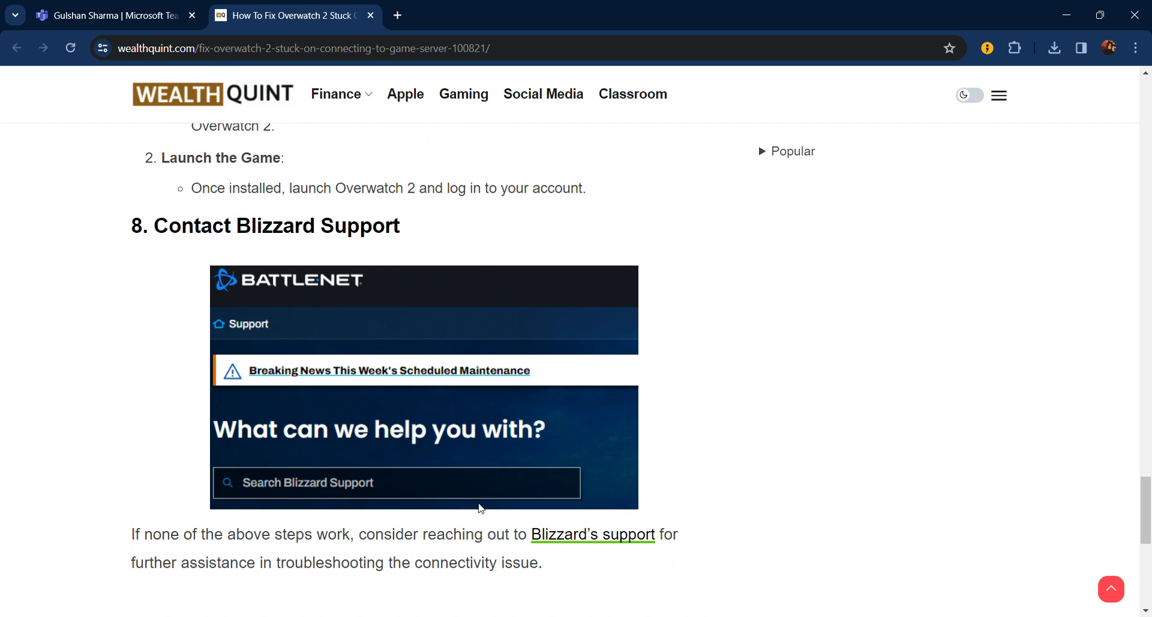